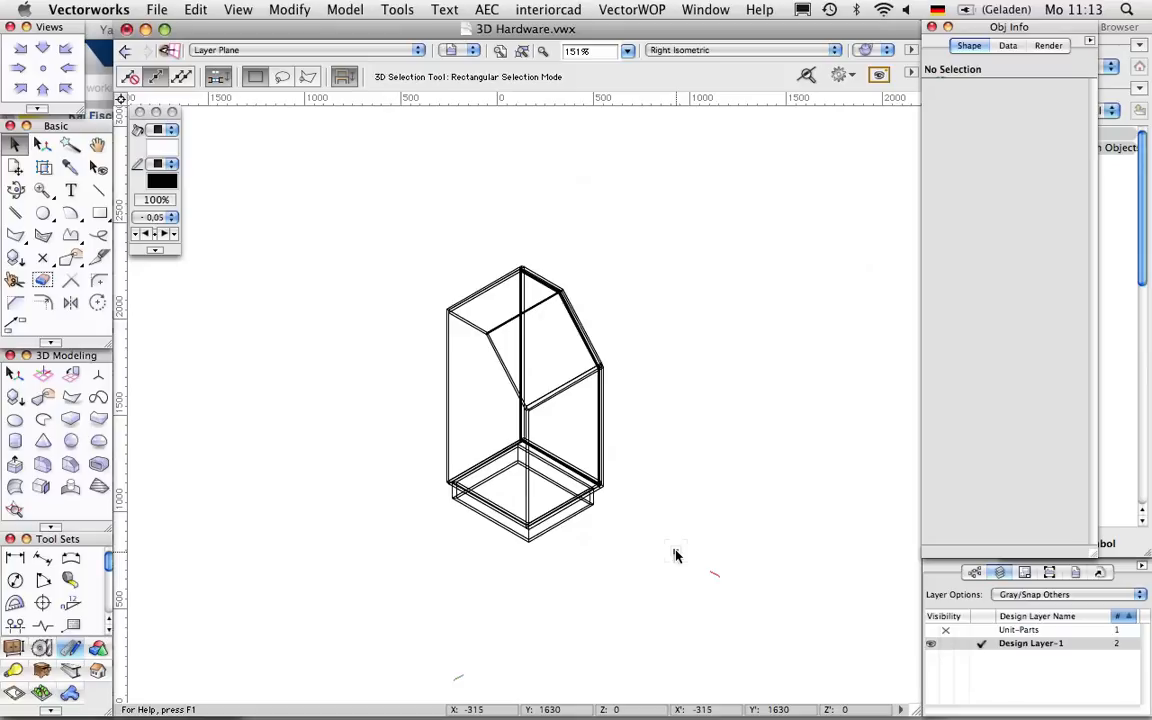
pyautogui.moveTo(675, 555)
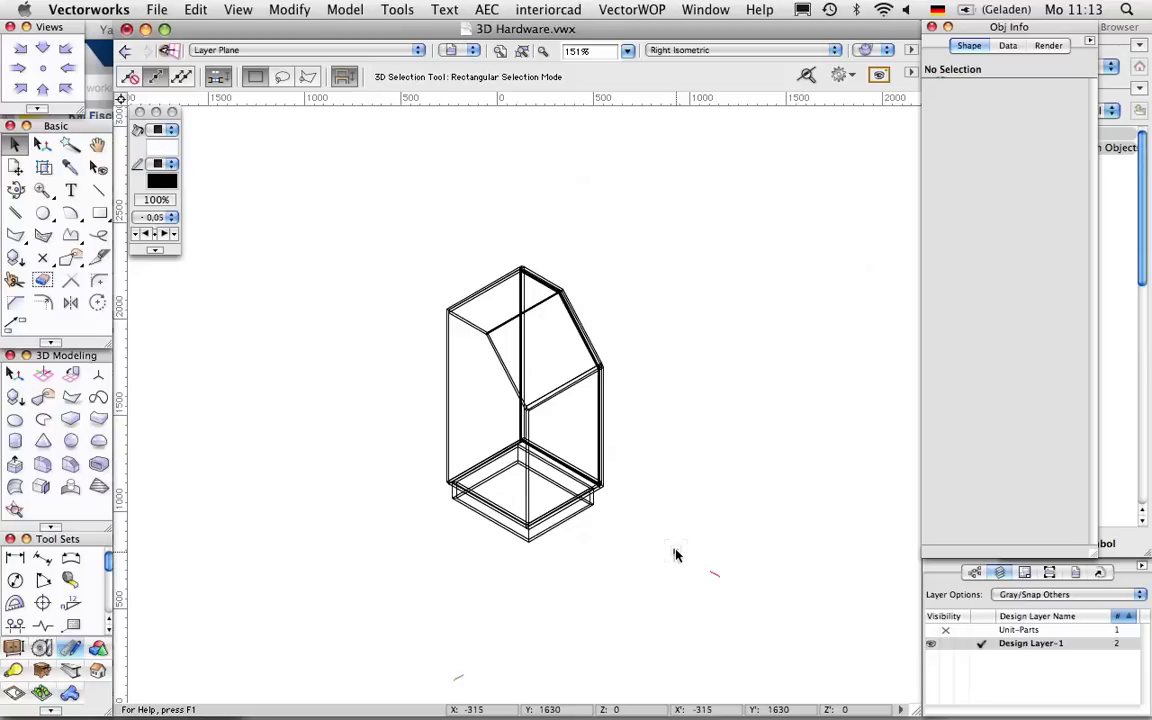
# Select the 600 x 1200 x 550 cabinet unit to edit its properties
pyautogui.click(600, 495)
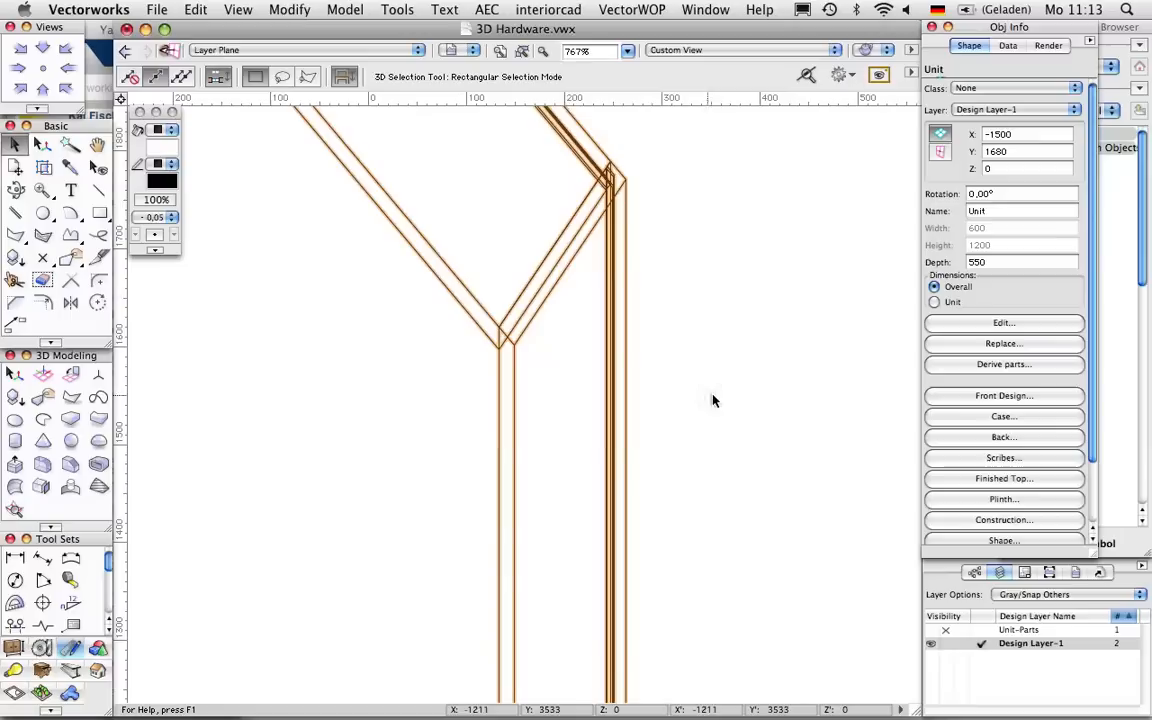
# Switch the case construction to the fourth unit type, without a top cross panel
pyautogui.click(1003, 416)
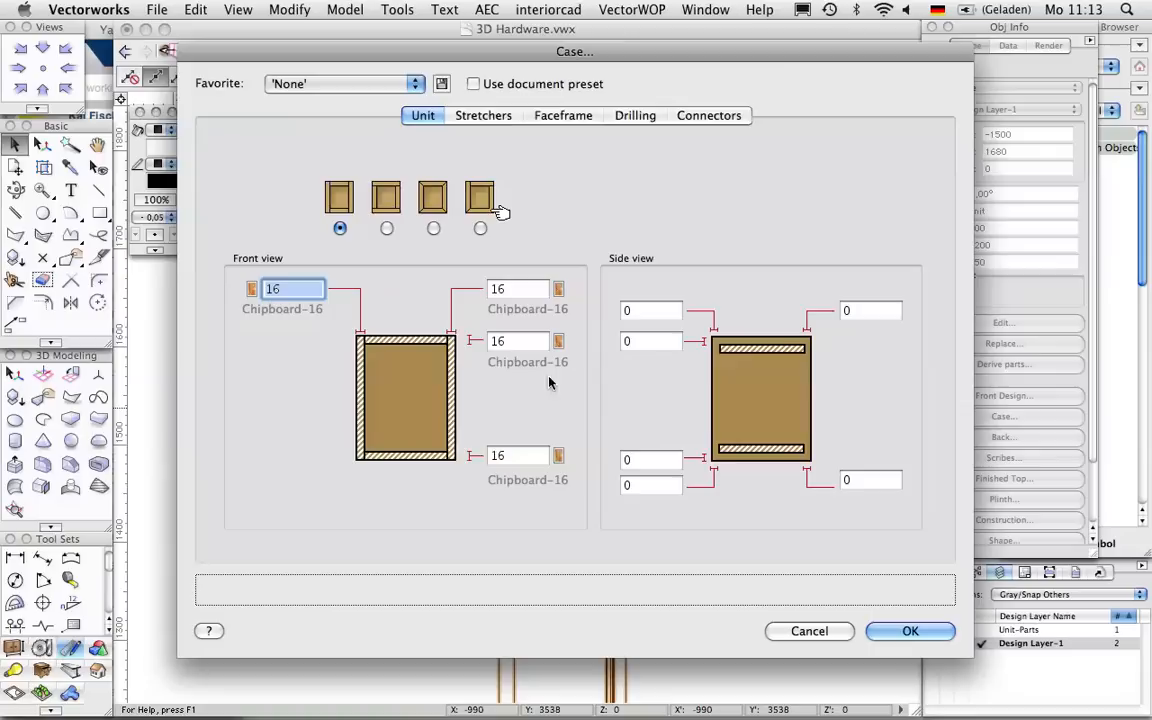
pyautogui.click(480, 228)
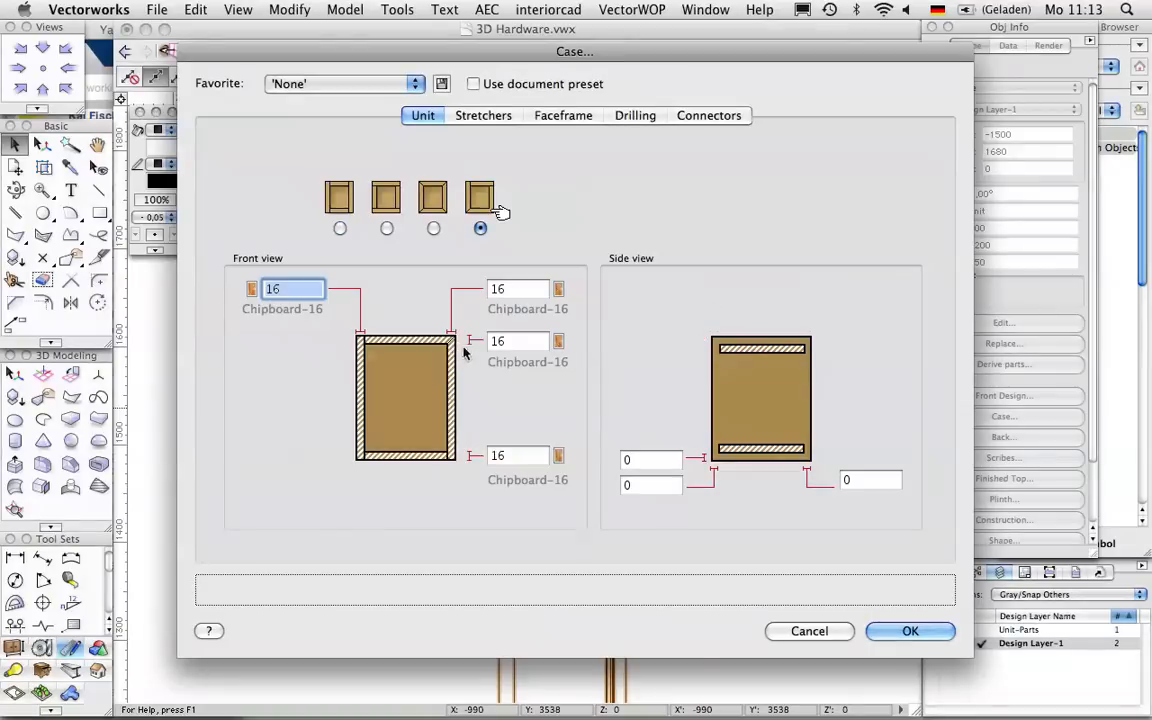
pyautogui.moveTo(827, 558)
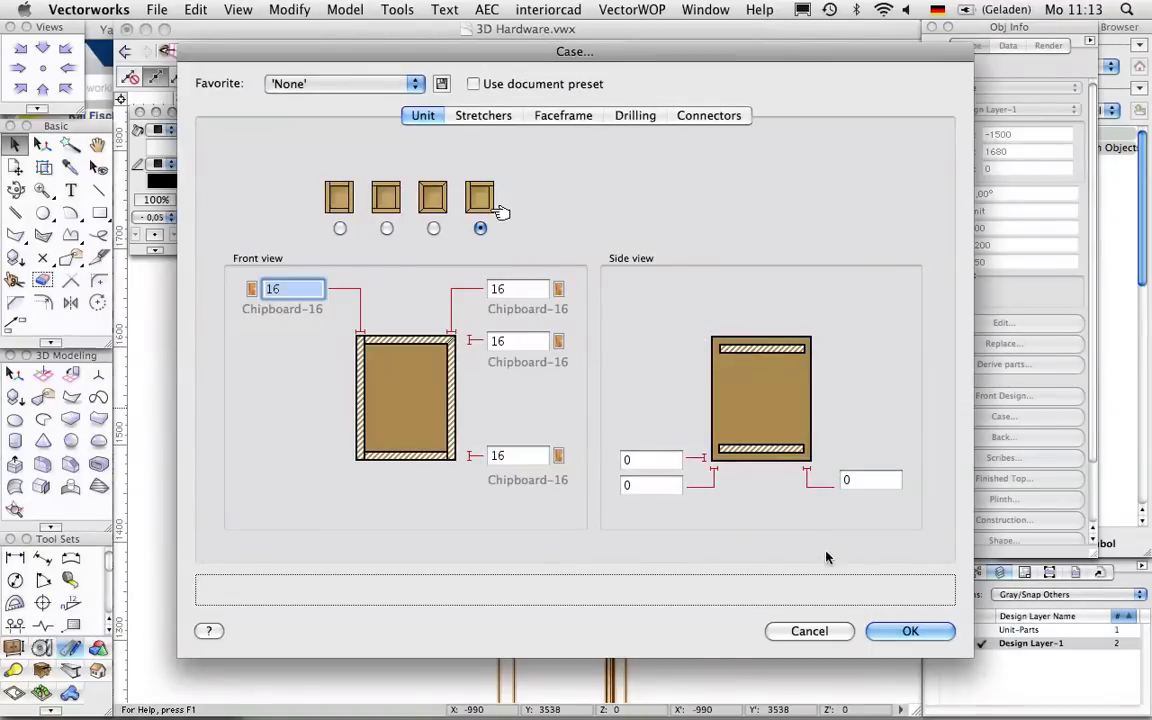
pyautogui.click(909, 630)
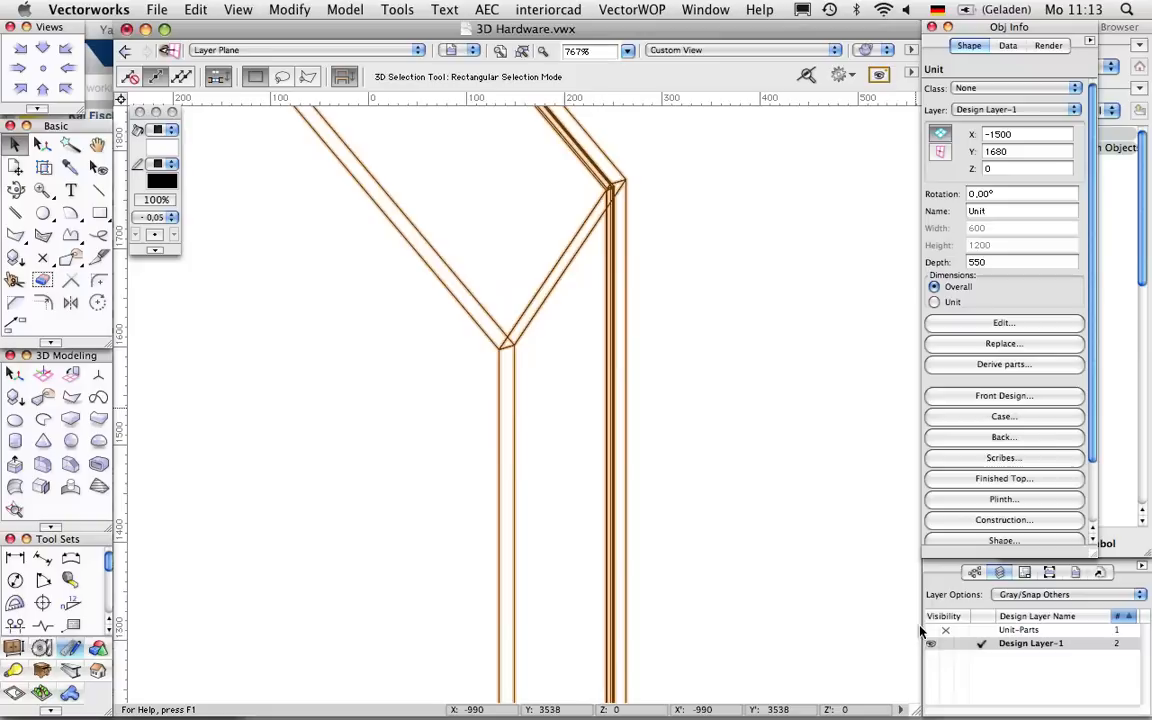
# Apply 37/32 grid drilling to the case side panels from the Drilling tab
pyautogui.click(1003, 416)
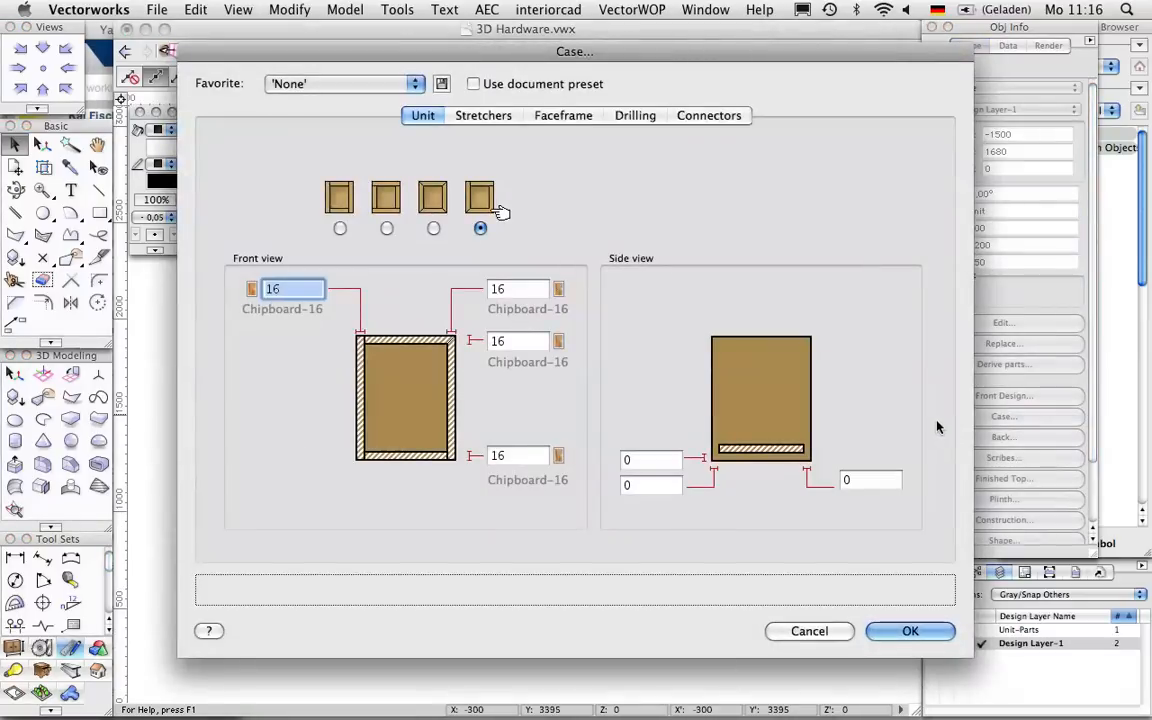
pyautogui.click(635, 115)
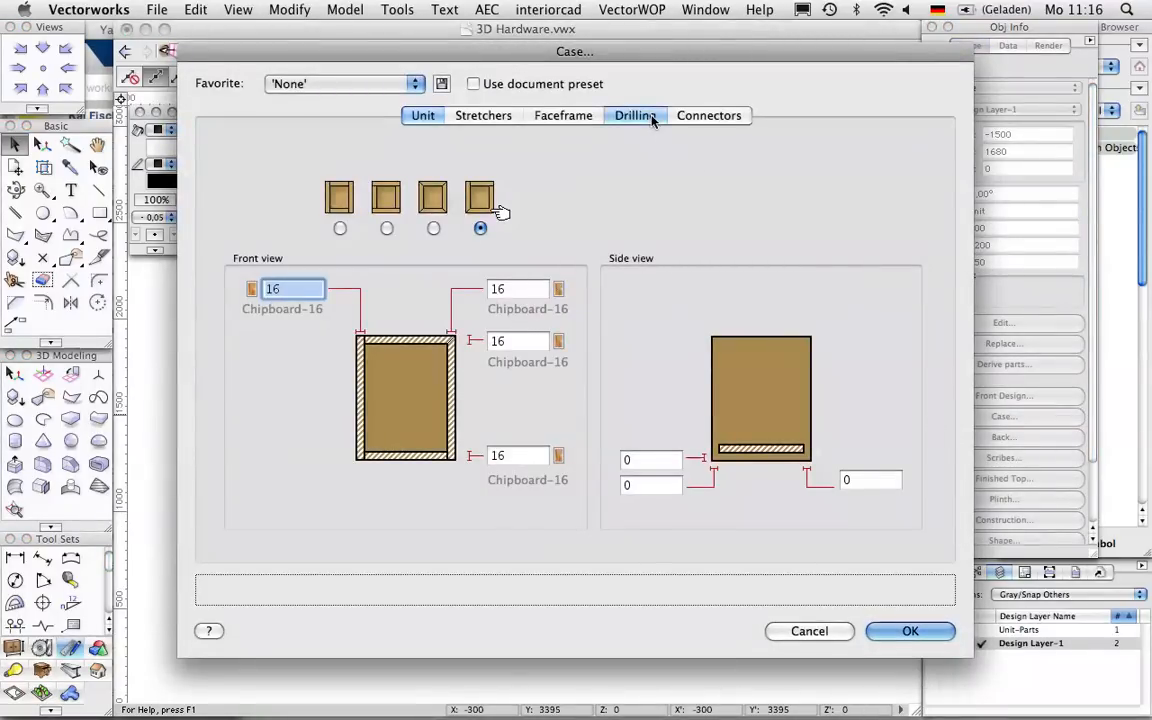
pyautogui.click(635, 115)
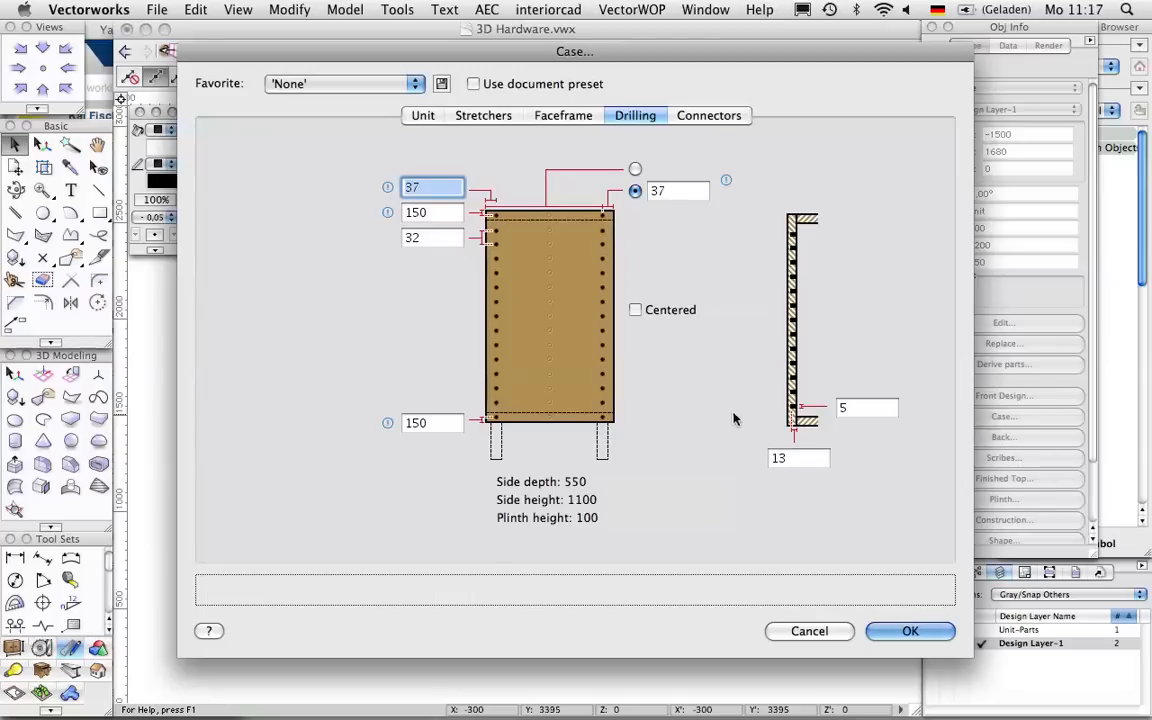
pyautogui.click(909, 631)
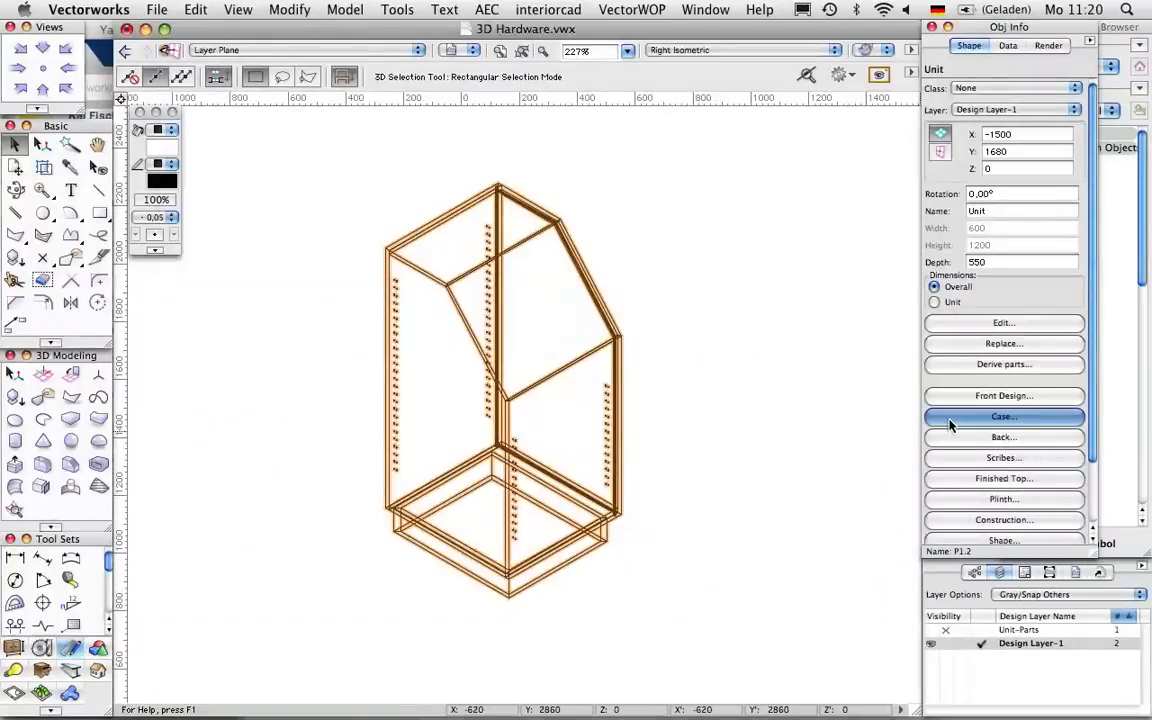
# Open the connector fitting catalogue for the case's left corner joint
pyautogui.click(1003, 416)
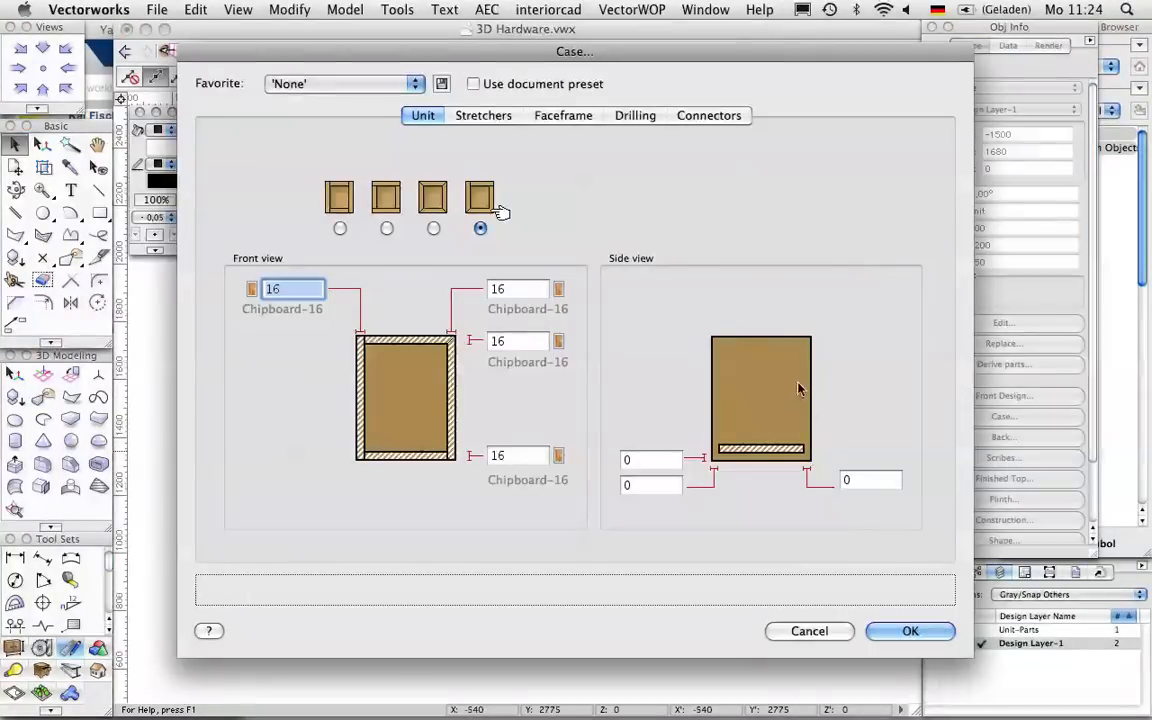
pyautogui.click(709, 115)
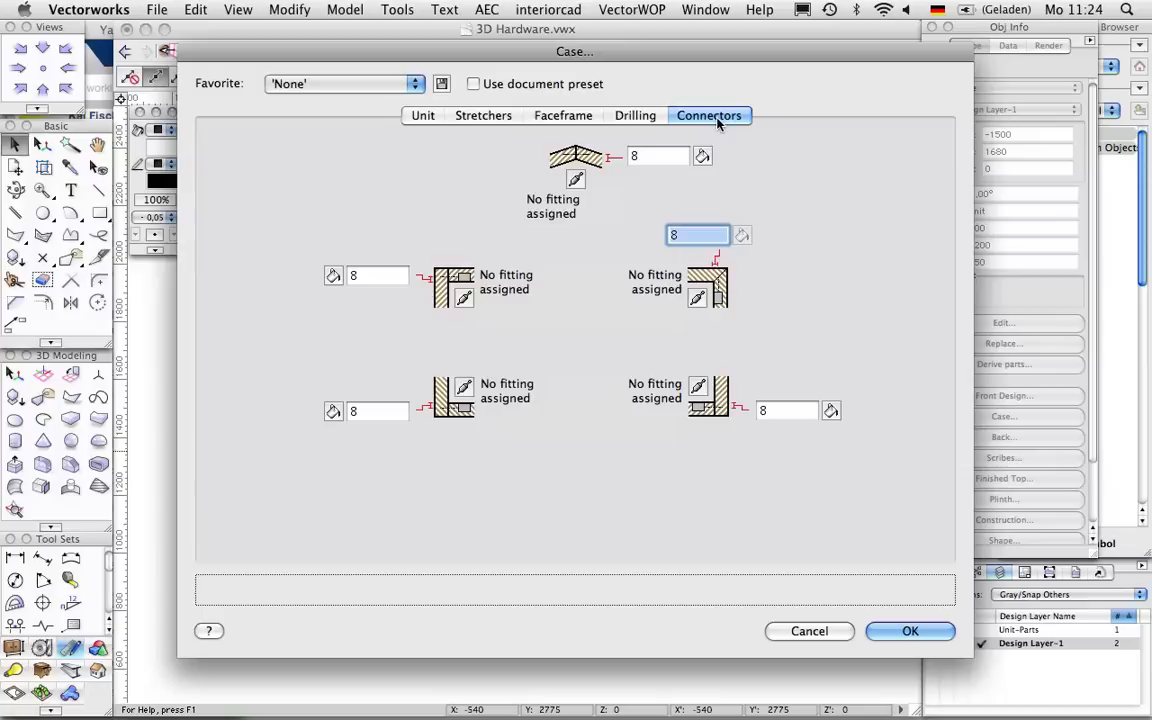
pyautogui.moveTo(488, 272)
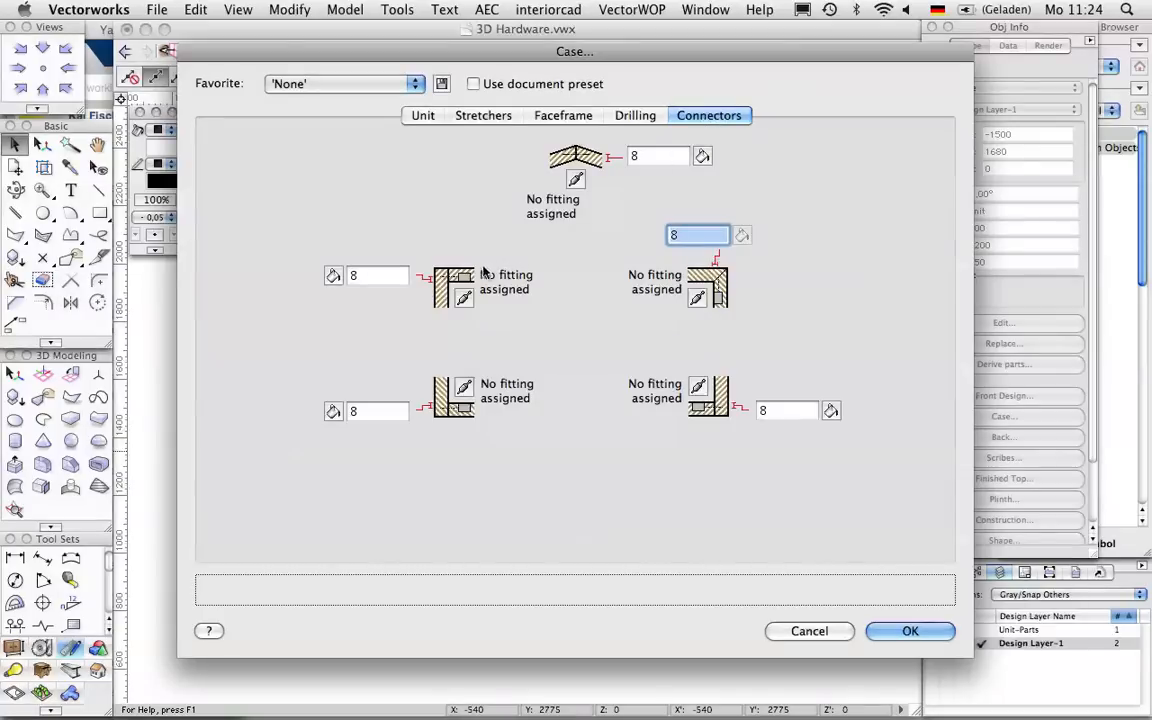
pyautogui.click(377, 275)
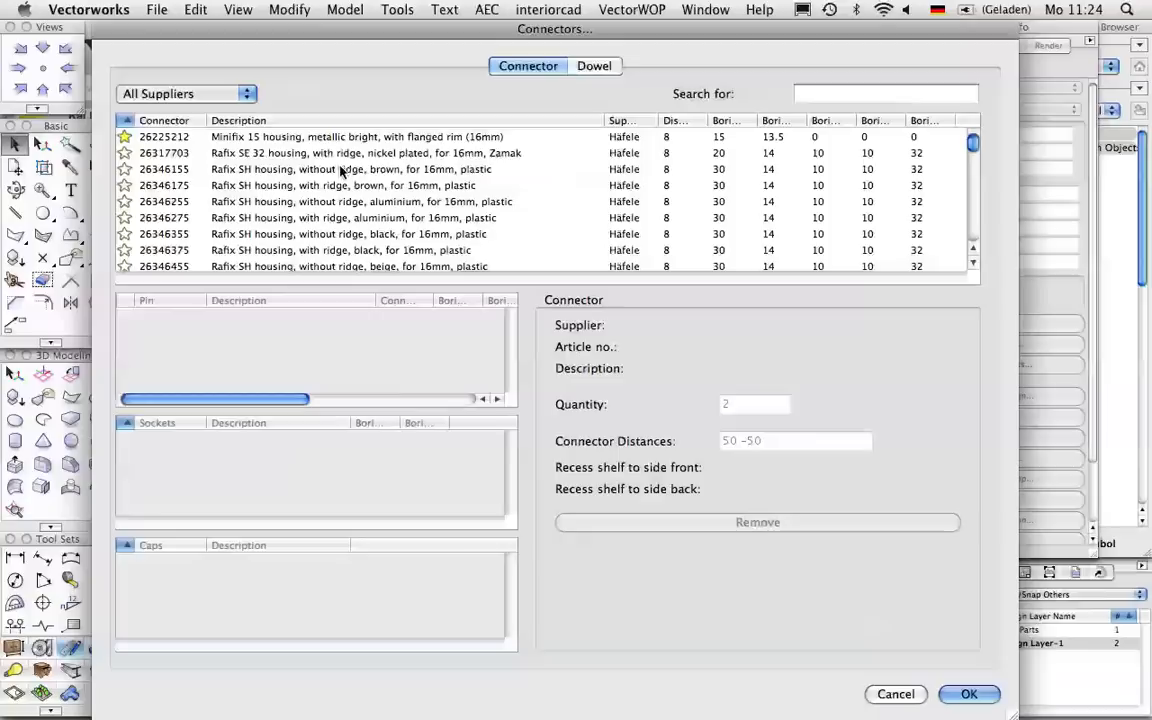
# Assign Häfele Minifix 15 housing and bolt at 37 -37 spacing, plus 26782026 dowels
pyautogui.click(185, 93)
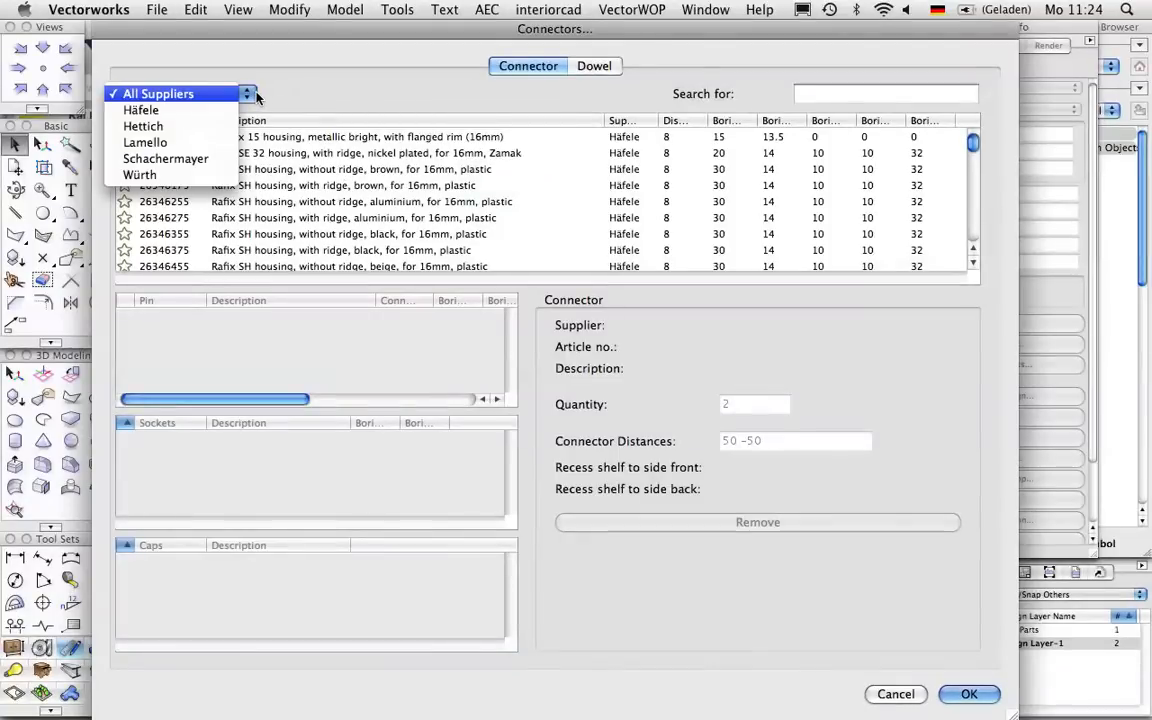
pyautogui.click(158, 93)
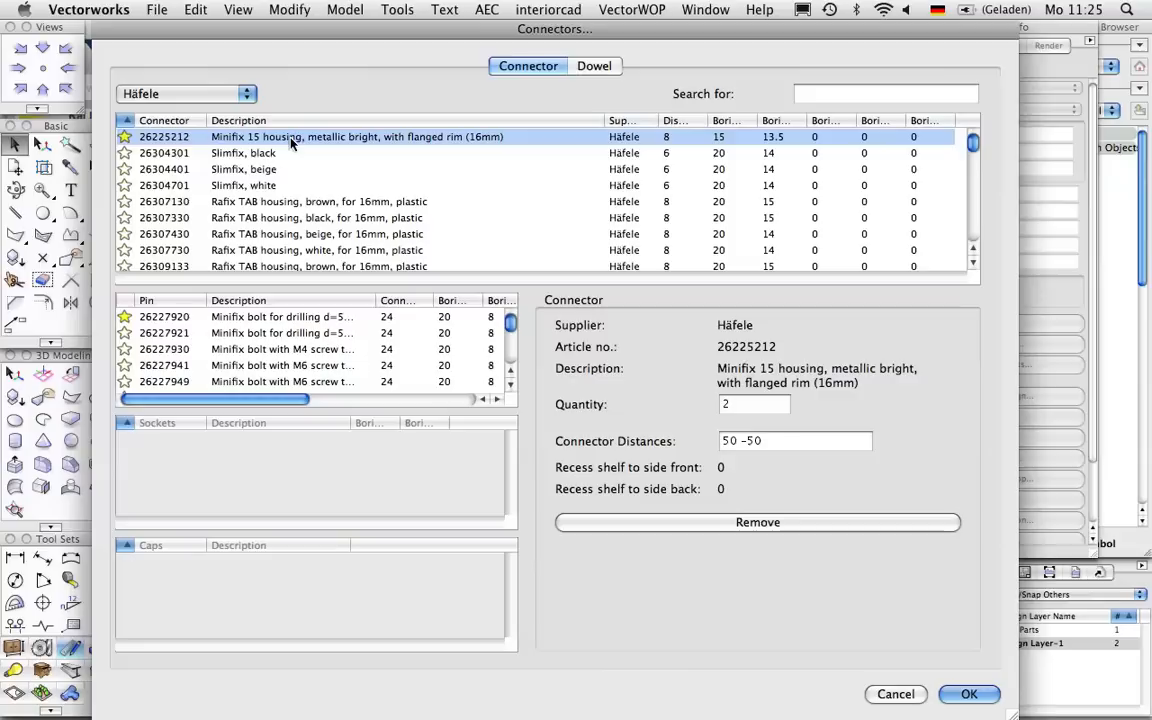
pyautogui.click(280, 316)
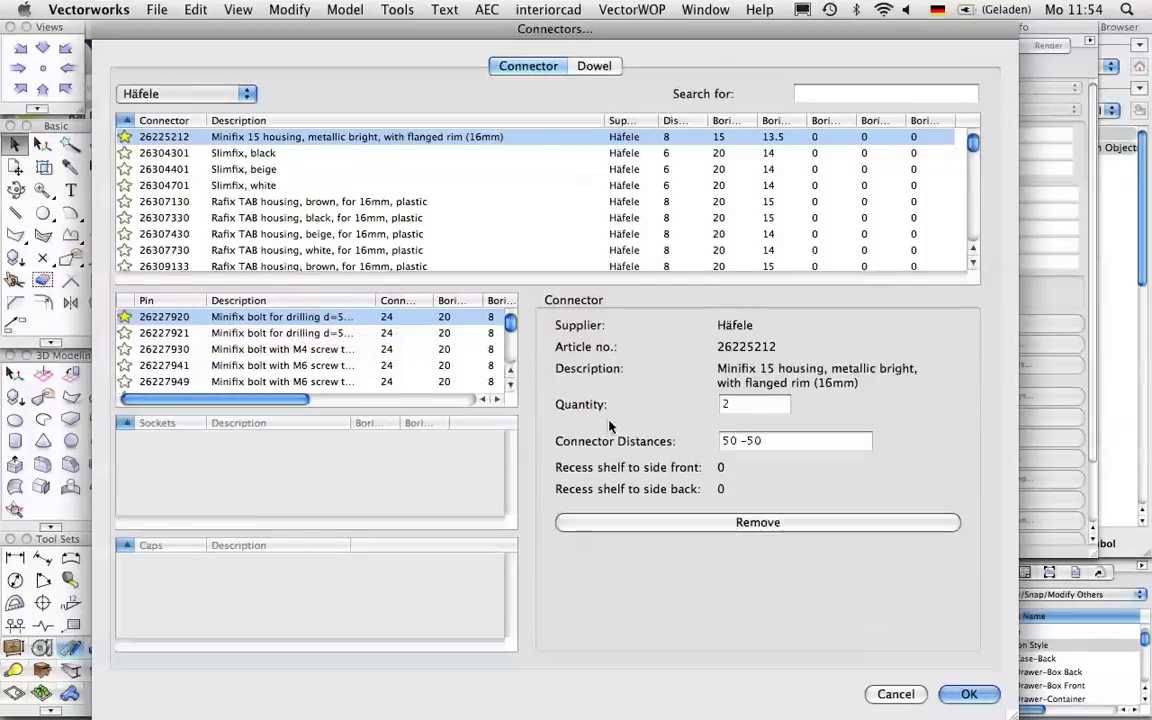
pyautogui.click(795, 440)
pyautogui.write('37 -37')
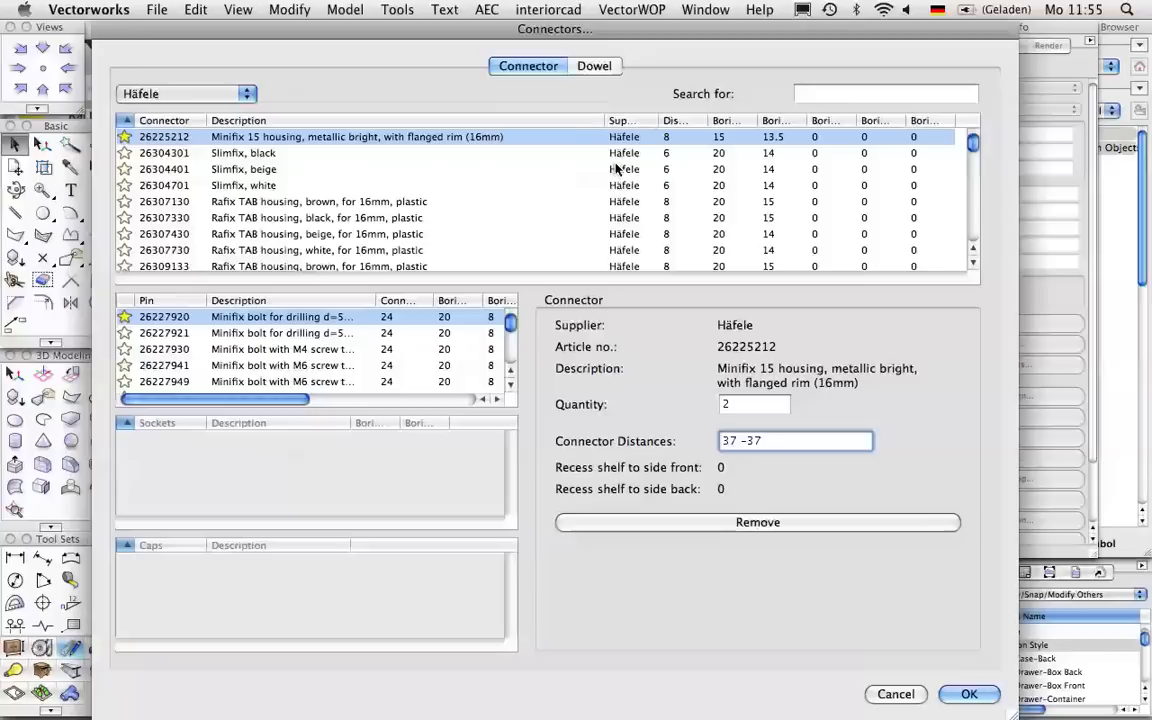
pyautogui.click(594, 65)
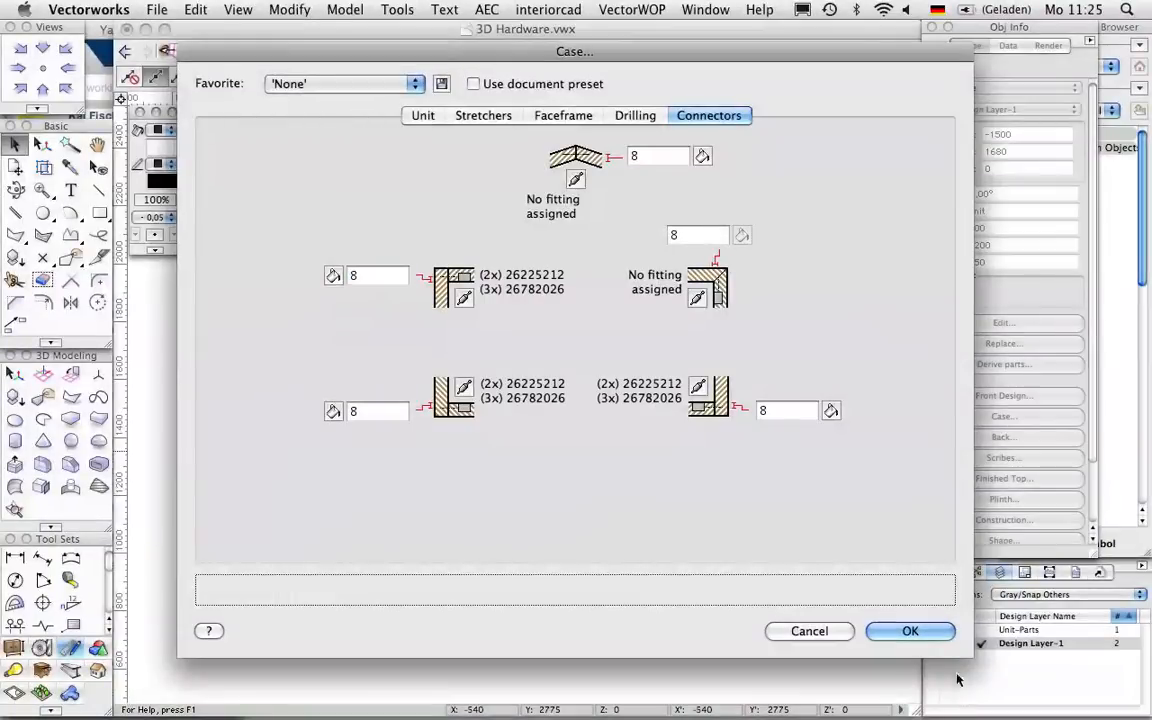
# Confirm the Case dialog so the connector fittings appear on the cabinet corners
pyautogui.click(909, 631)
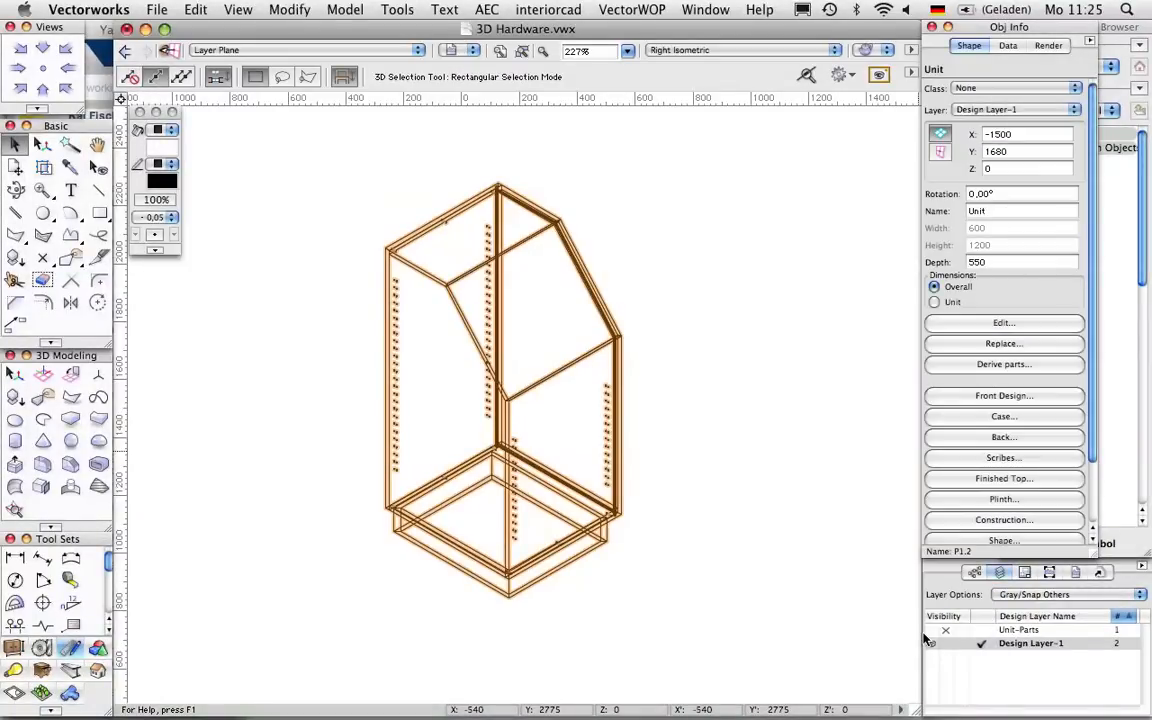
pyautogui.click(1030, 643)
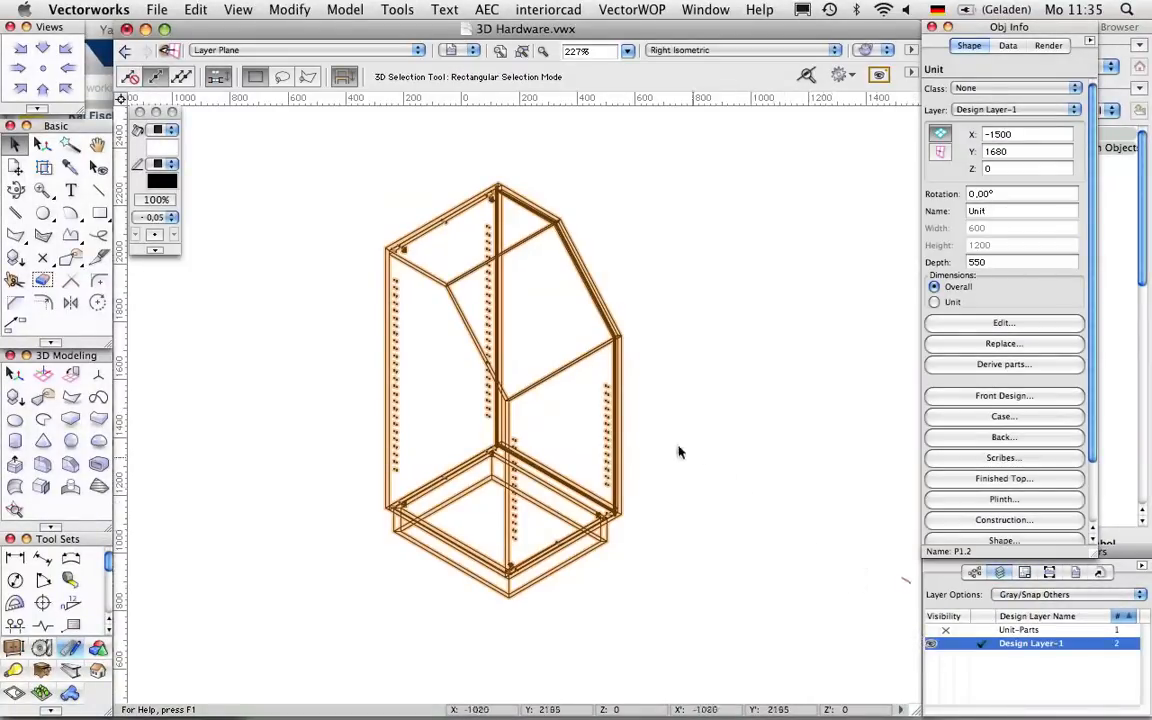
pyautogui.moveTo(448, 222)
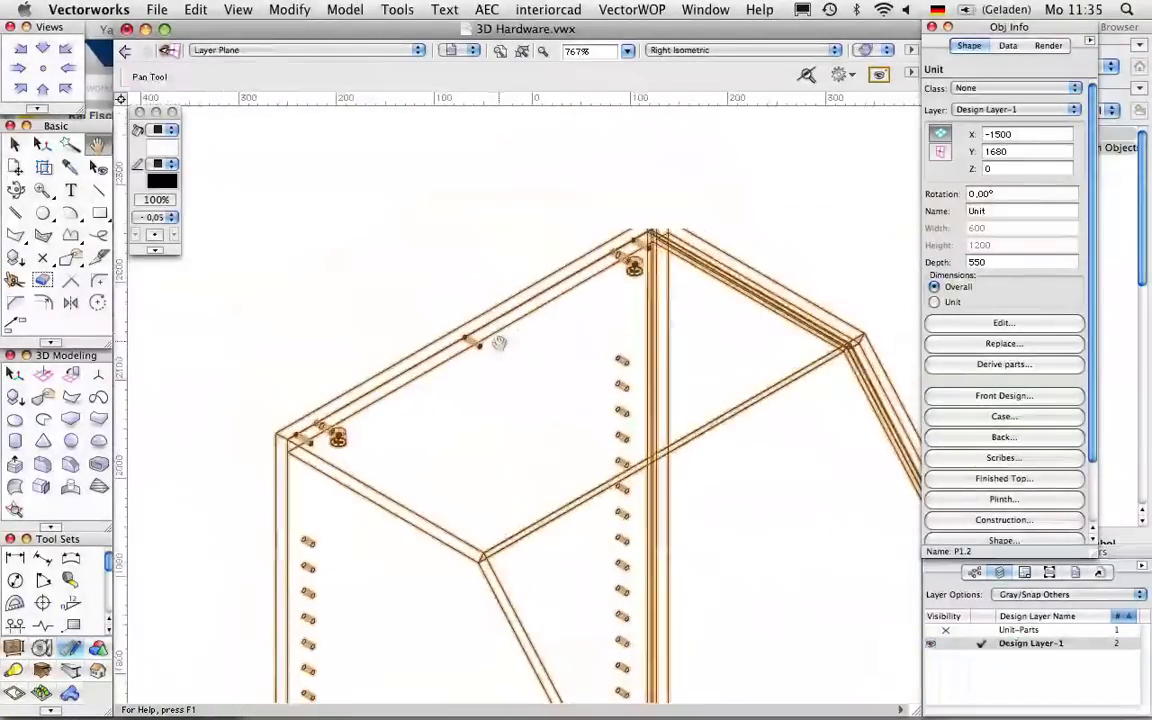
# Give the mitered corner a metallic bright Minifix 15 housing with a miter joint bolt
pyautogui.click(1003, 416)
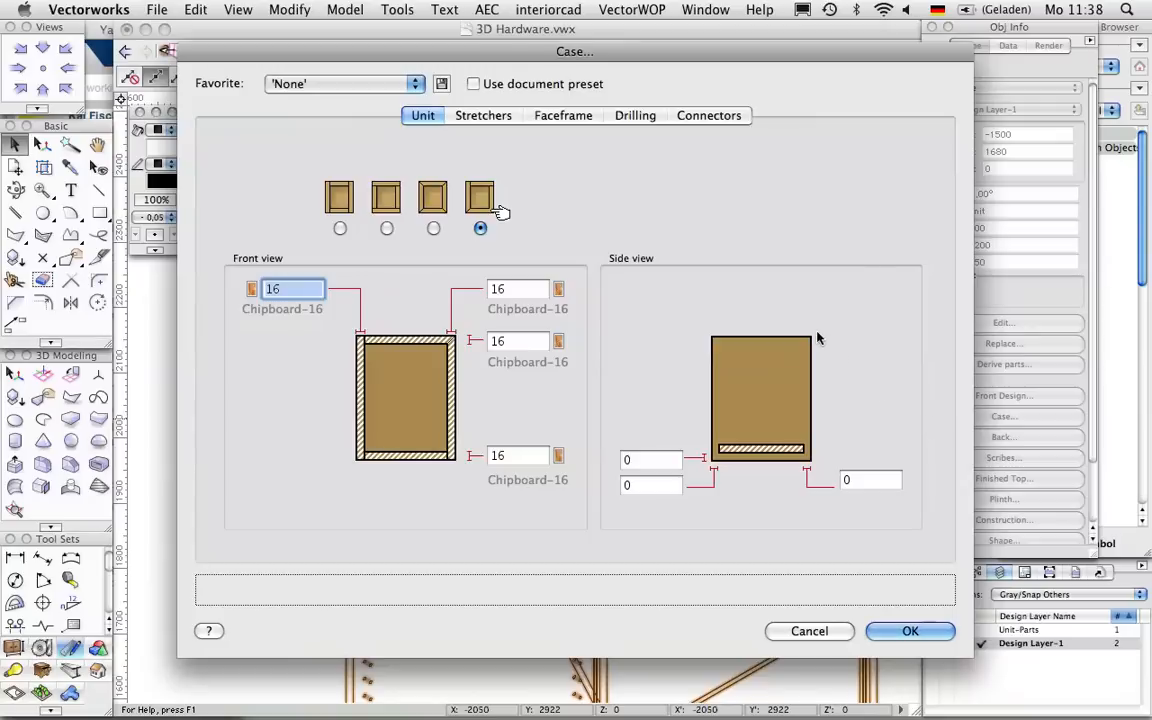
pyautogui.click(709, 115)
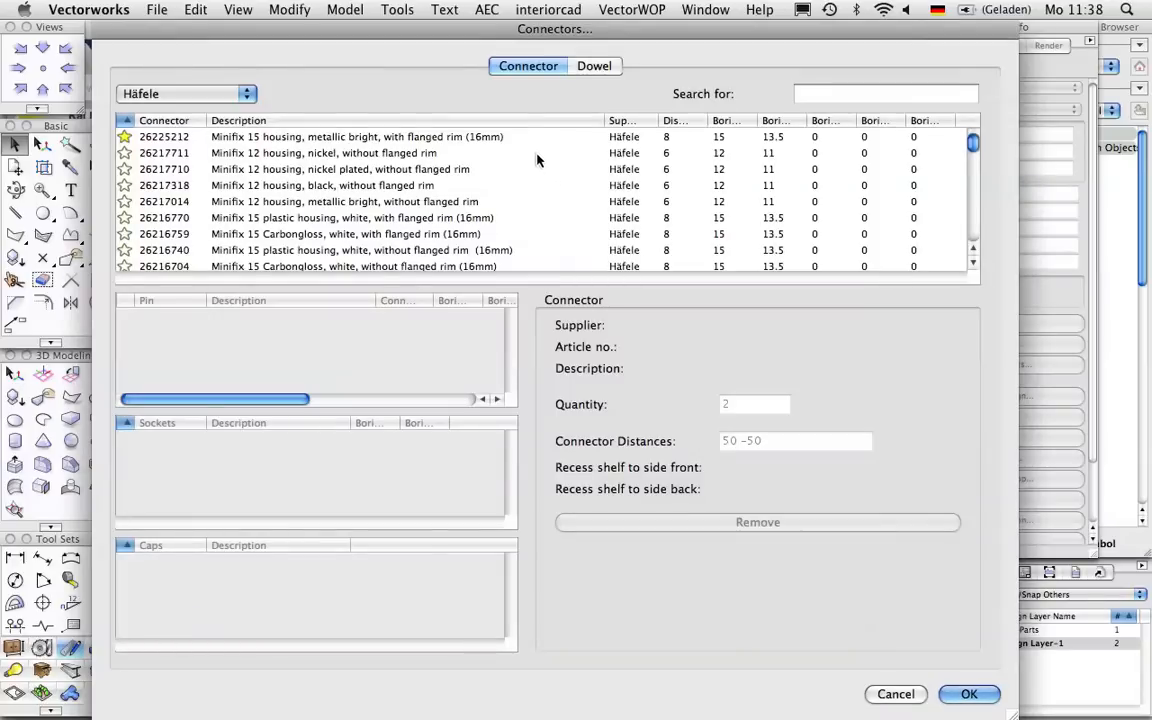
pyautogui.click(356, 137)
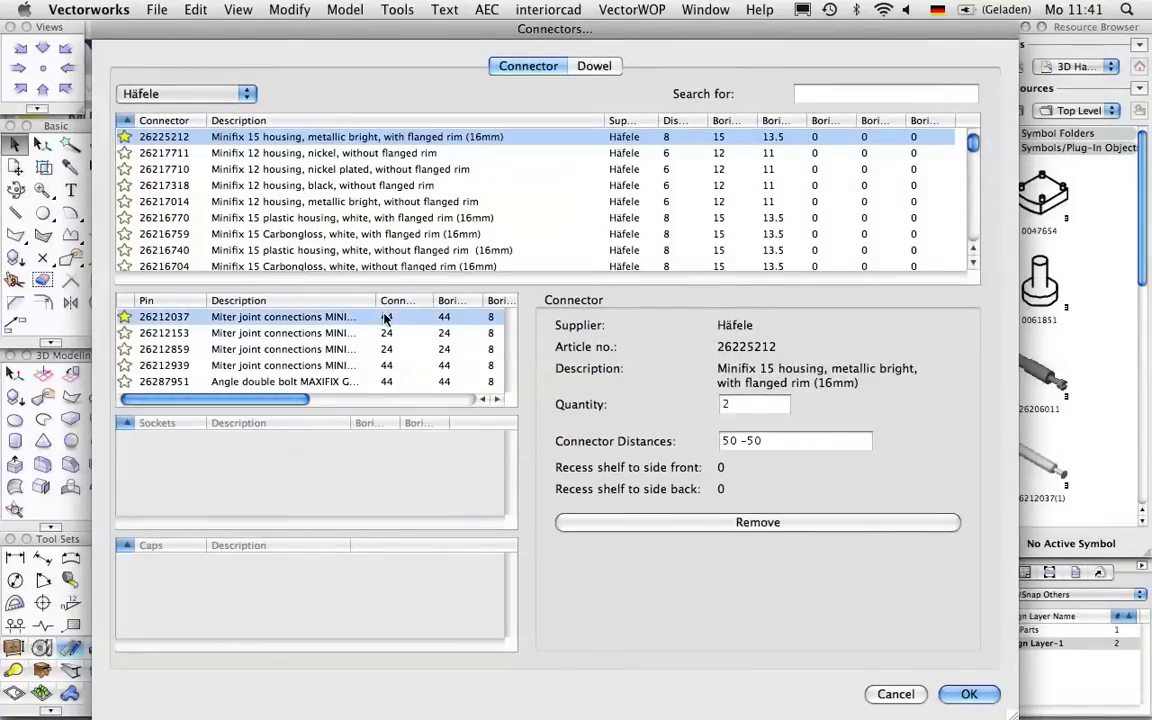
pyautogui.click(968, 694)
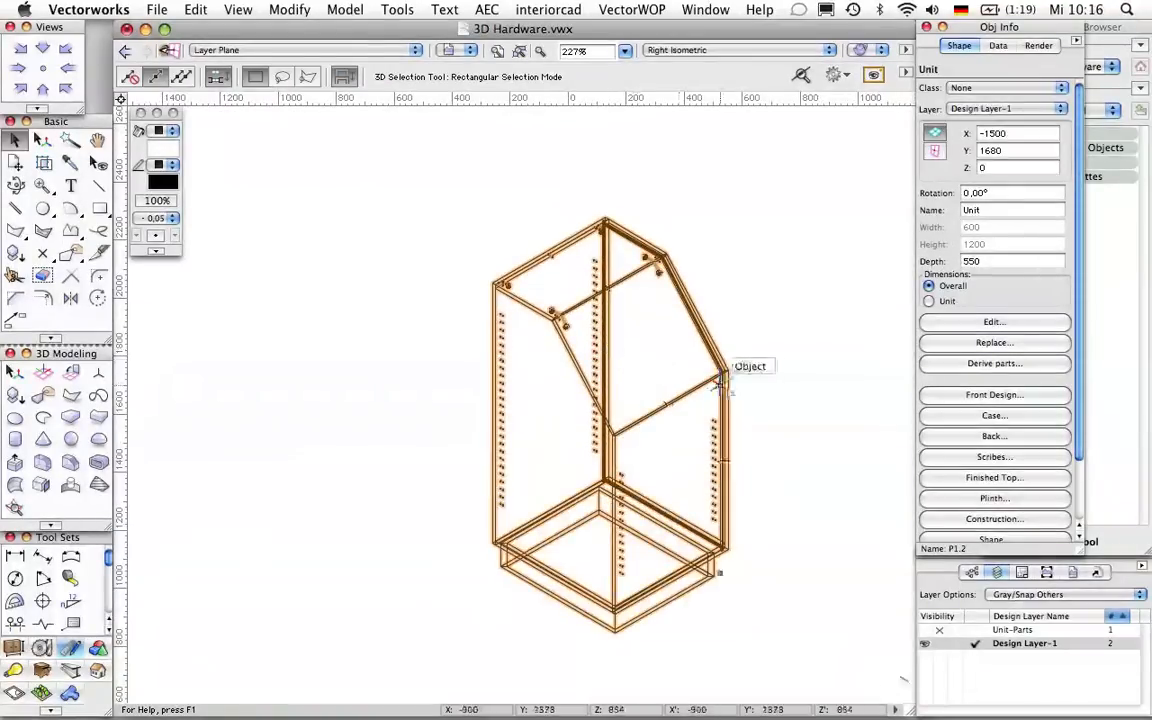
# Pick nickel-coloured Minifix 15 housing 26225714 for the right corner joint
pyautogui.click(993, 415)
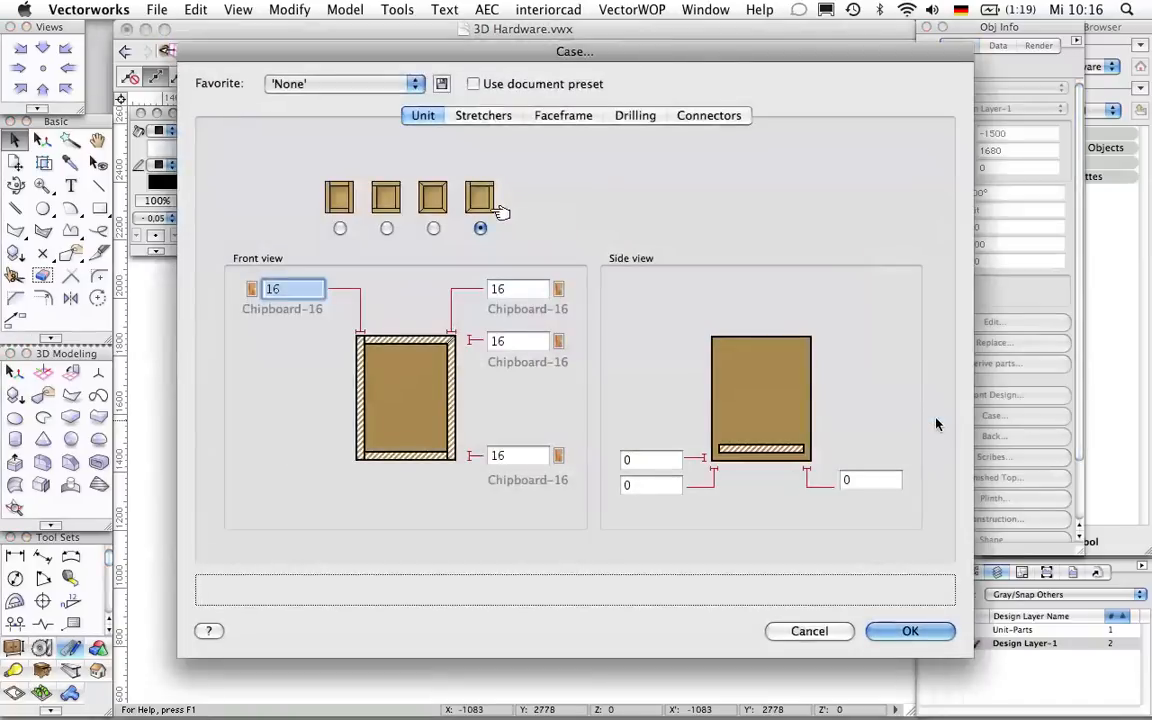
pyautogui.click(709, 115)
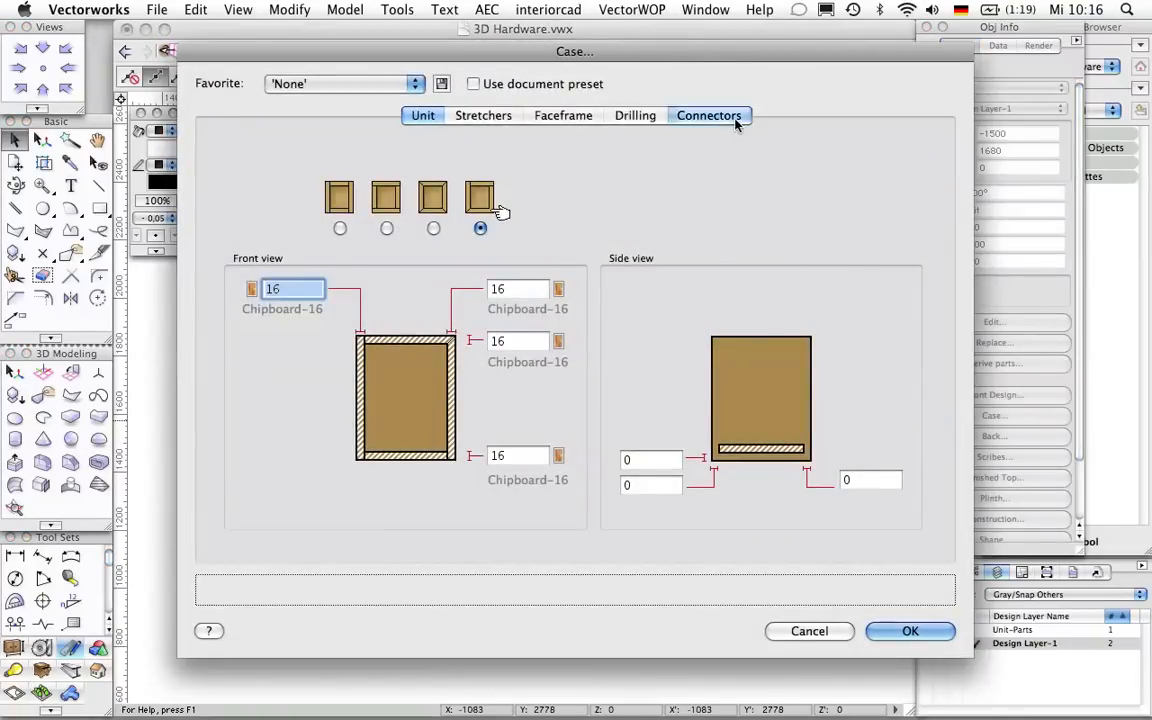
pyautogui.click(709, 115)
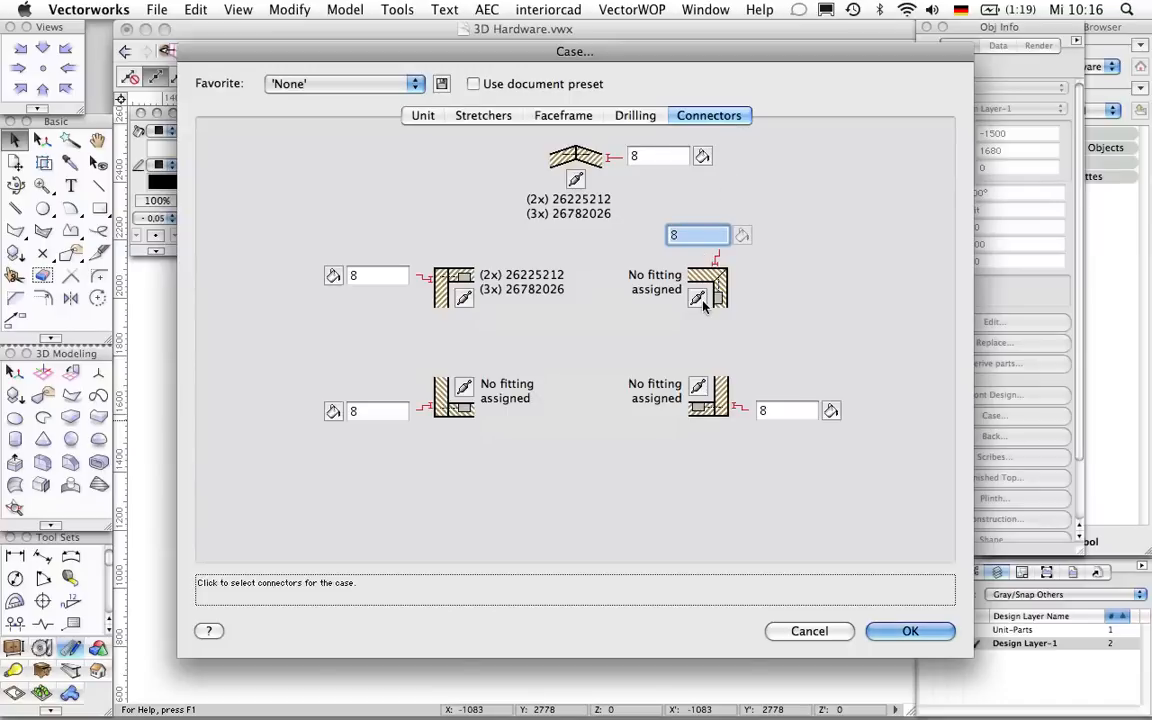
pyautogui.click(698, 299)
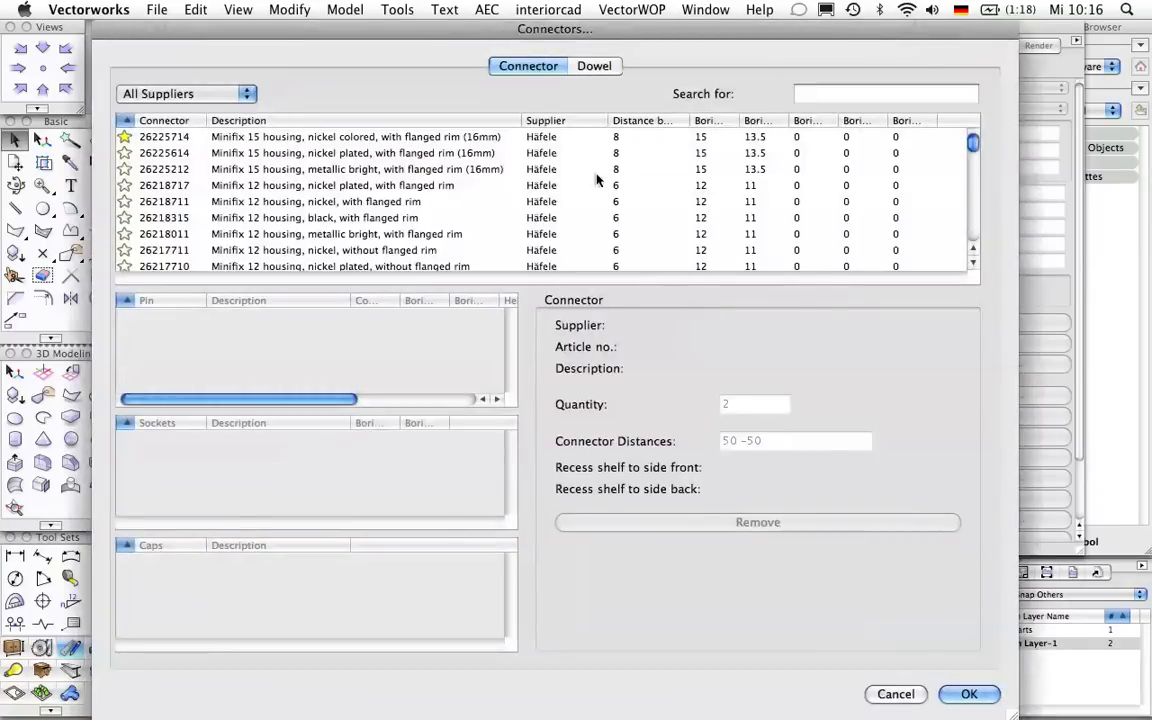
pyautogui.click(355, 136)
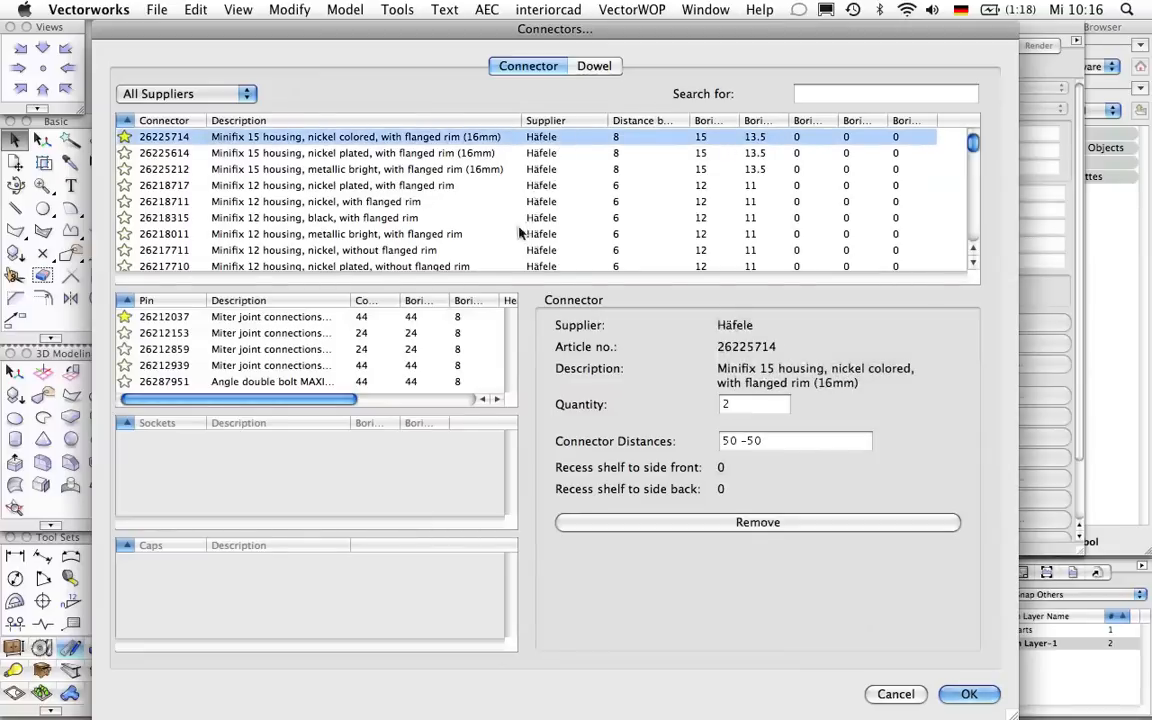